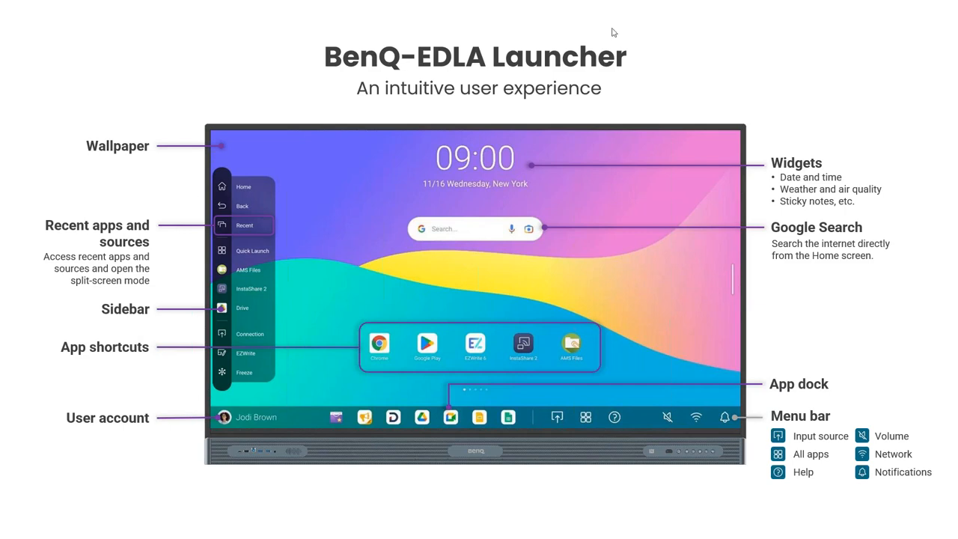
mouse_move(911, 359)
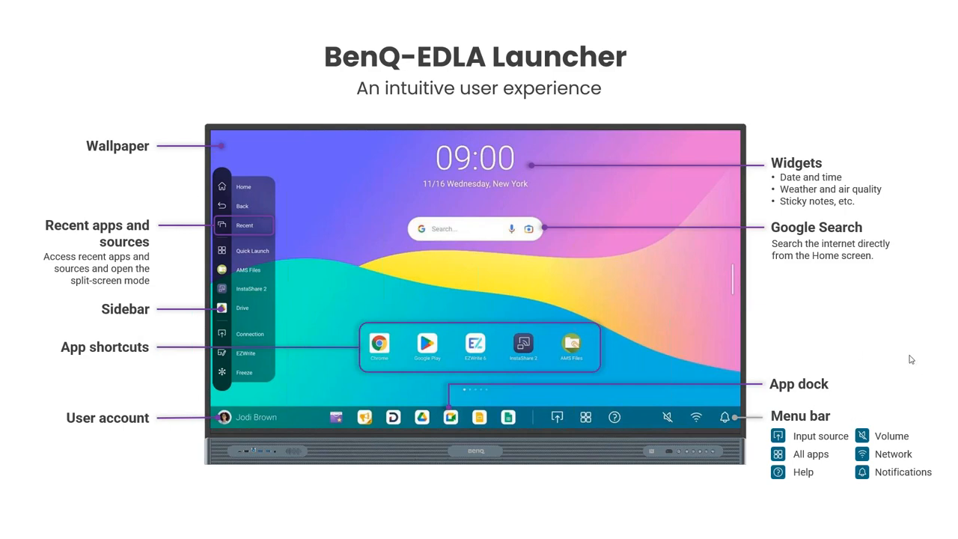
mouse_move(903, 368)
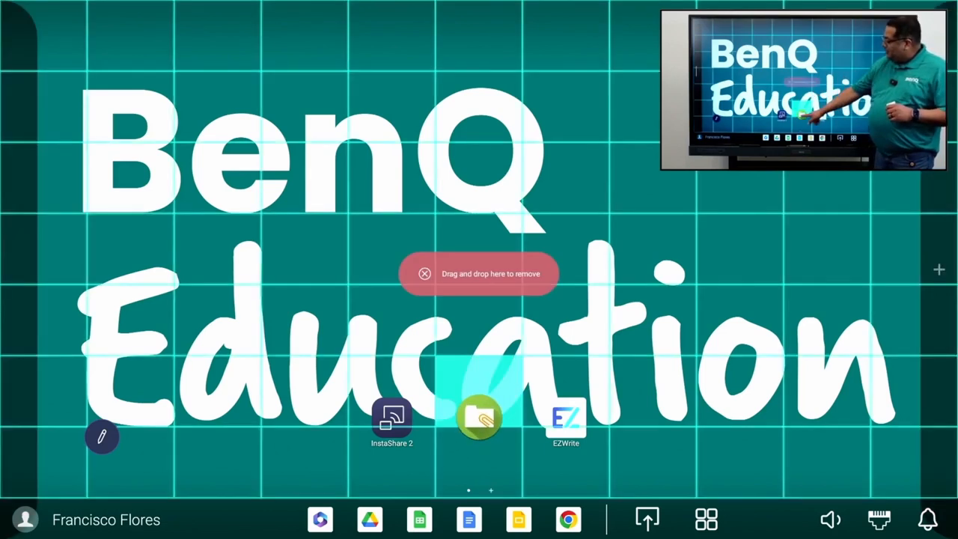
Step: Move the AMS Files shortcut, then browse the saved bookmarks and installed apps
left_click_drag(479, 415, 527, 50)
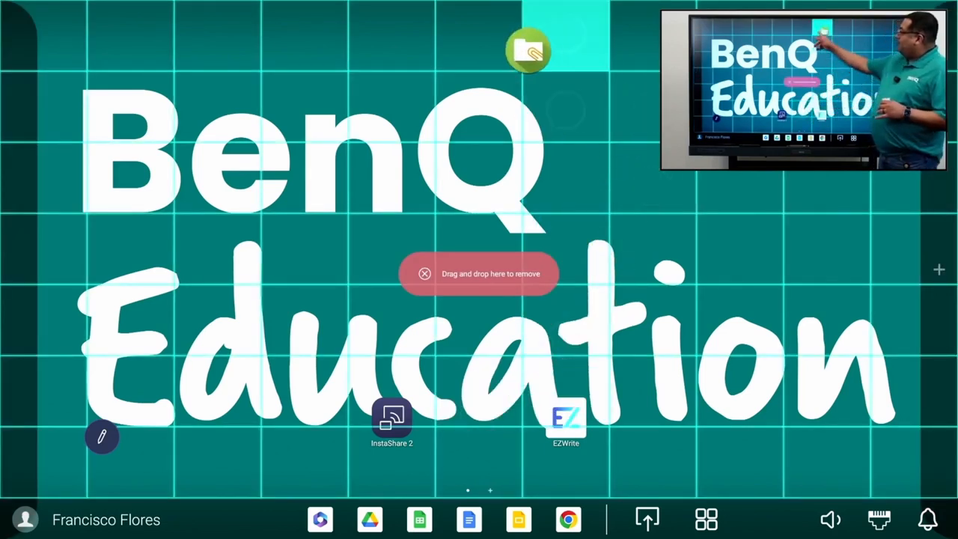
left_click_drag(528, 51, 478, 419)
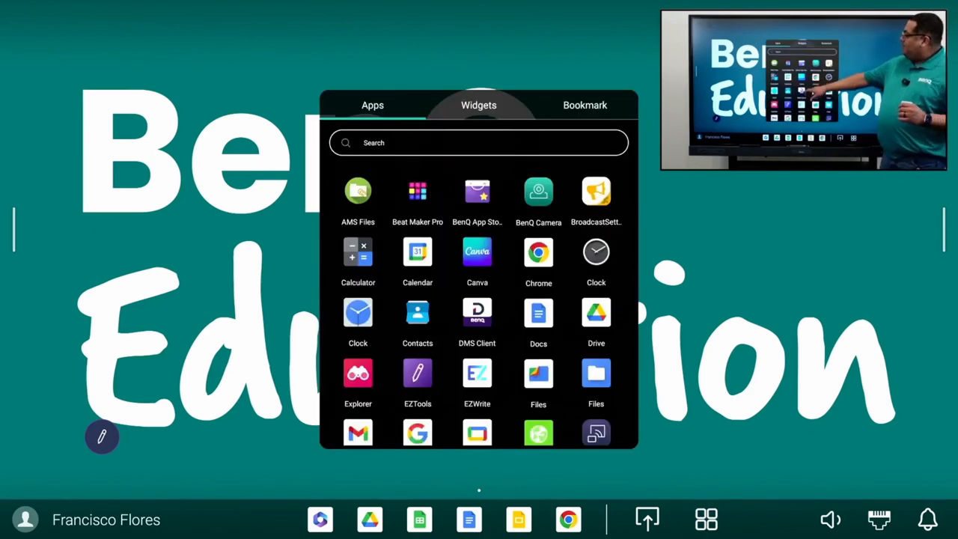
scroll("down", 3)
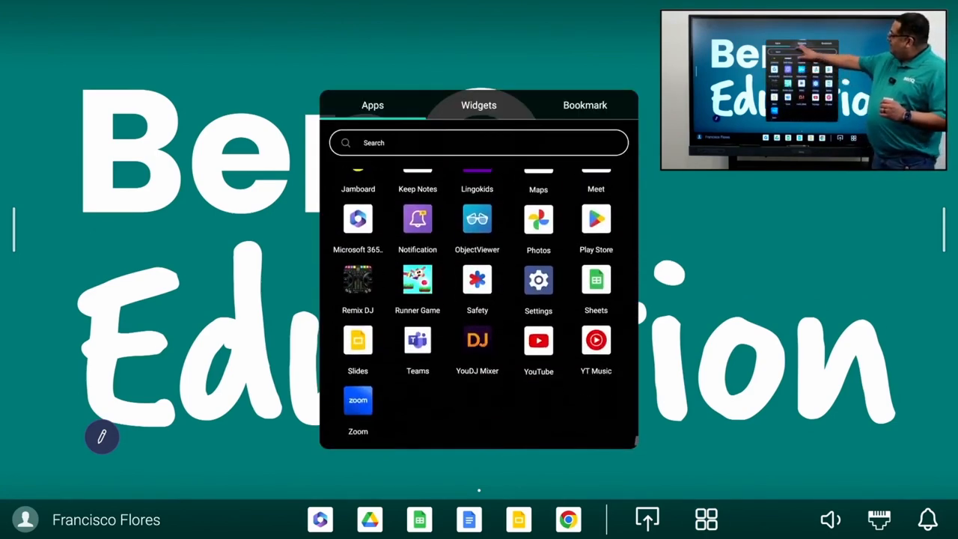
left_click(584, 105)
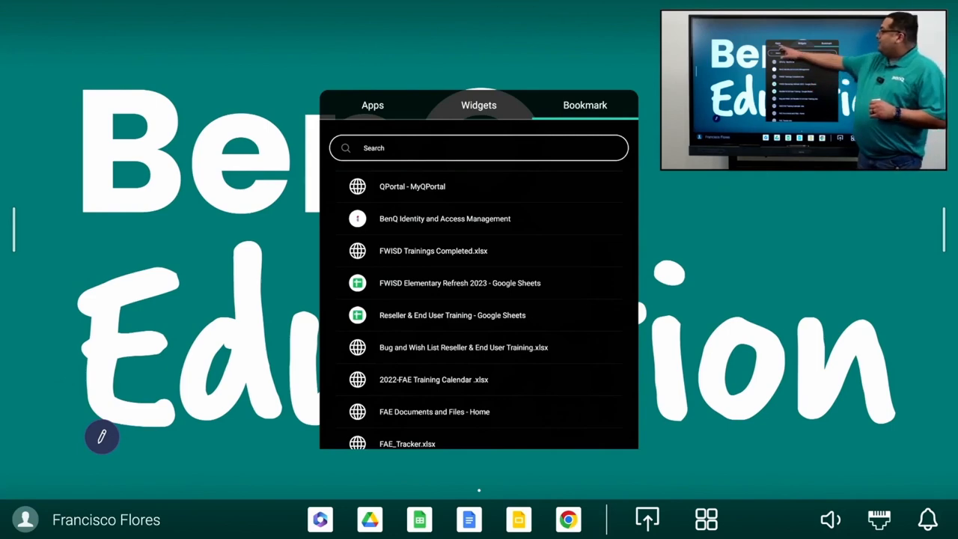
left_click(372, 105)
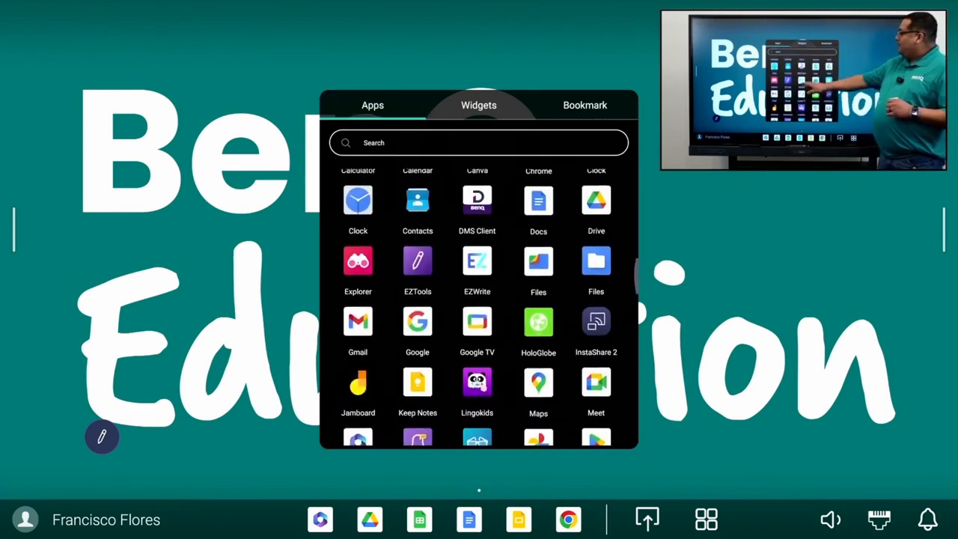
scroll("down", 3)
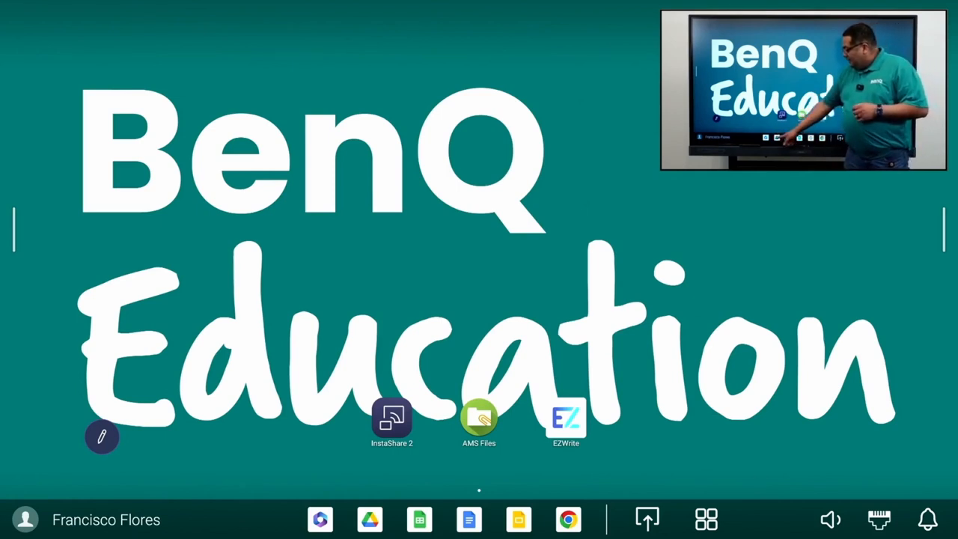
Step: Exit the Drive search and open the West Road Trip Photo album from Shared files
left_click(369, 519)
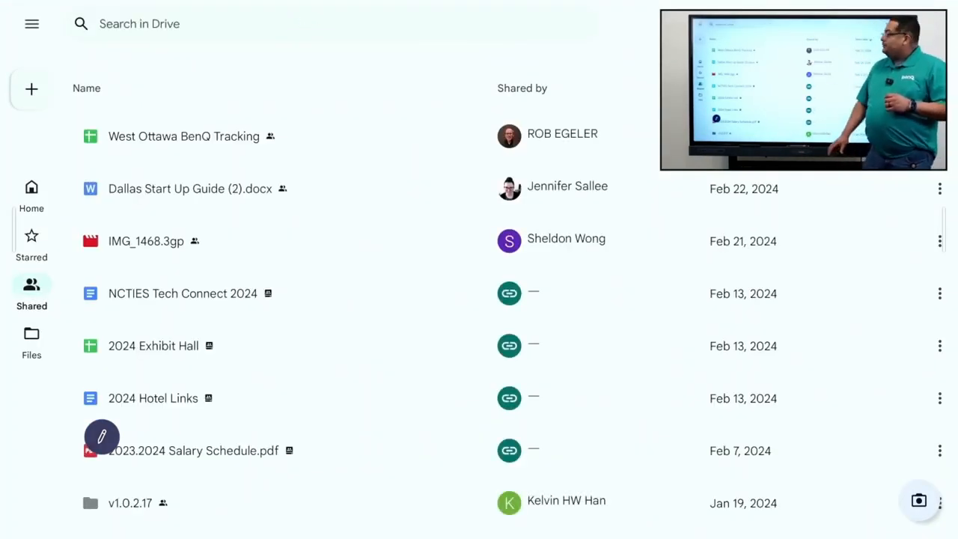
scroll("down", 3)
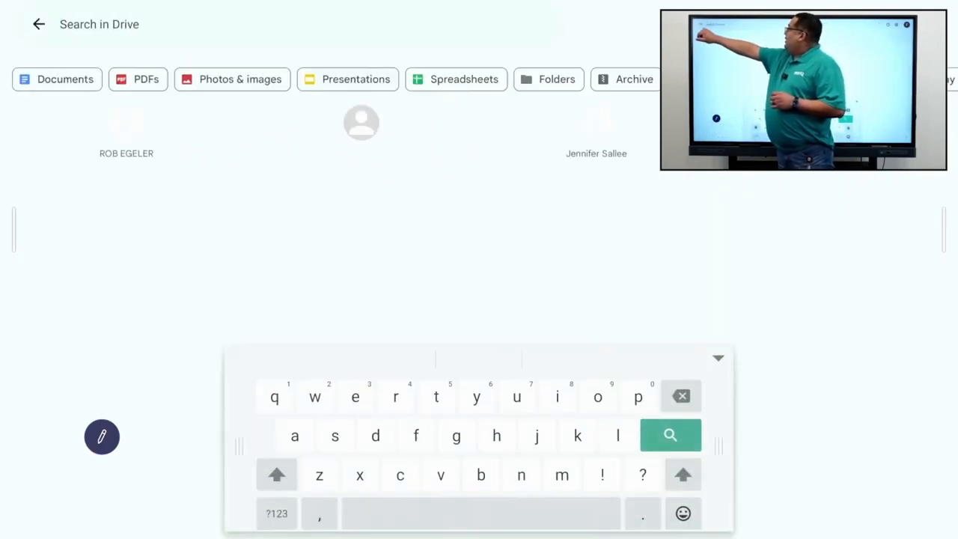
left_click(39, 24)
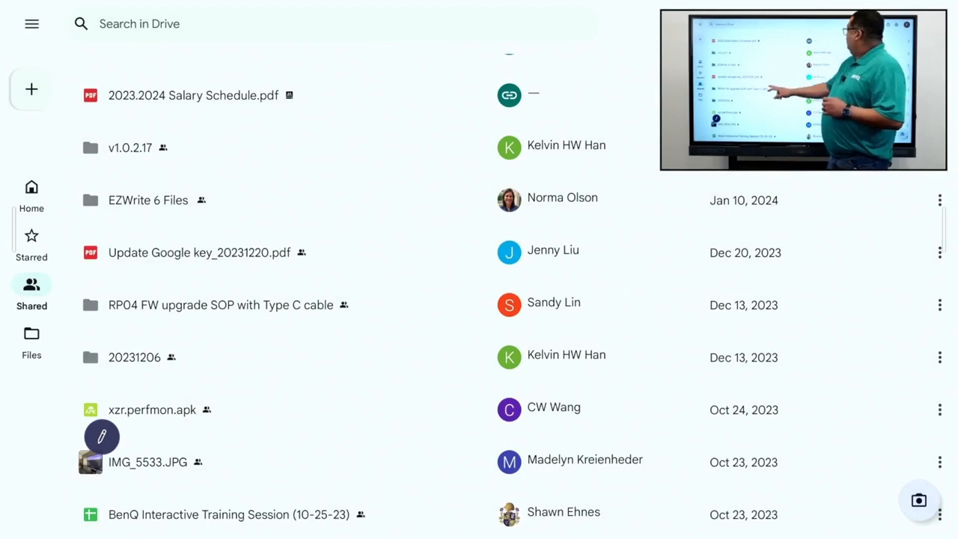
scroll("up", 3)
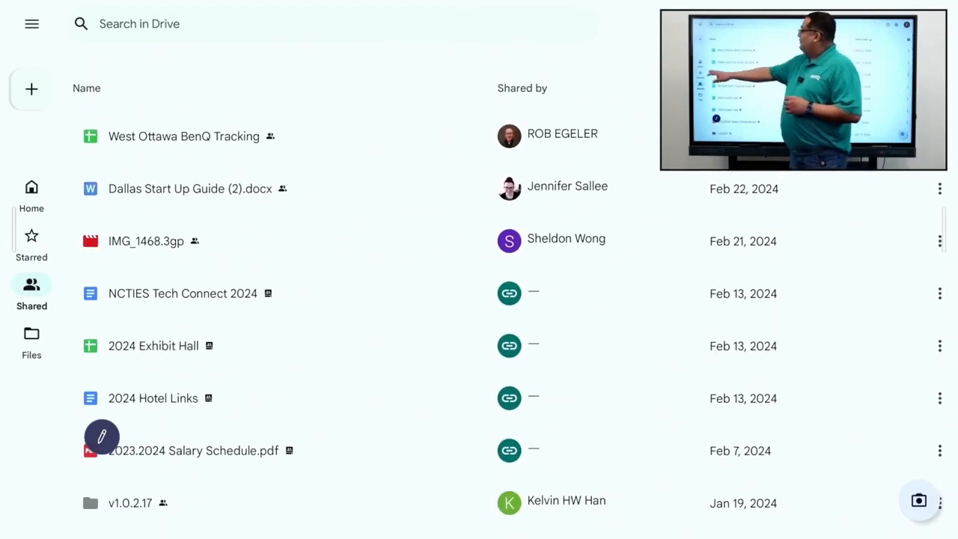
left_click(31, 195)
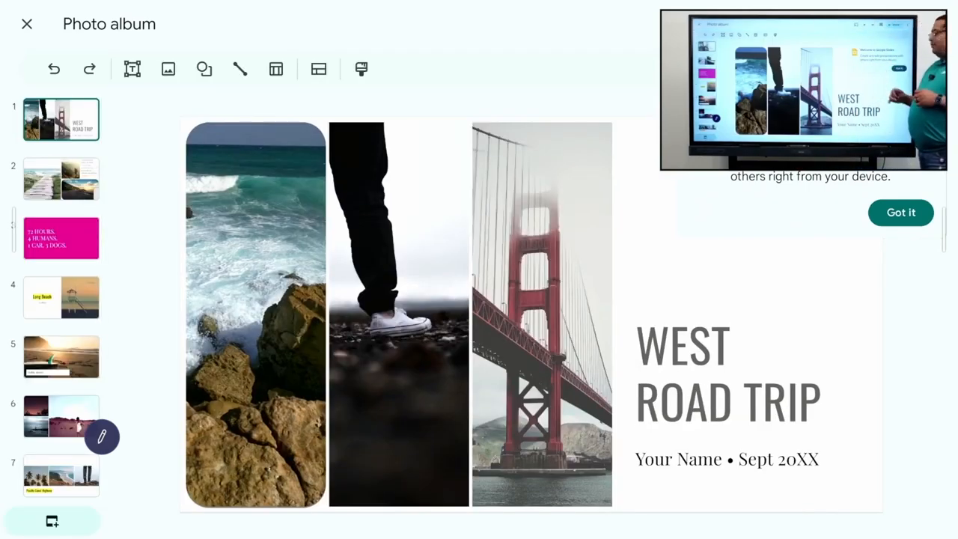
Step: Dismiss the Google Slides welcome tip over the Photo album presentation
left_click(900, 212)
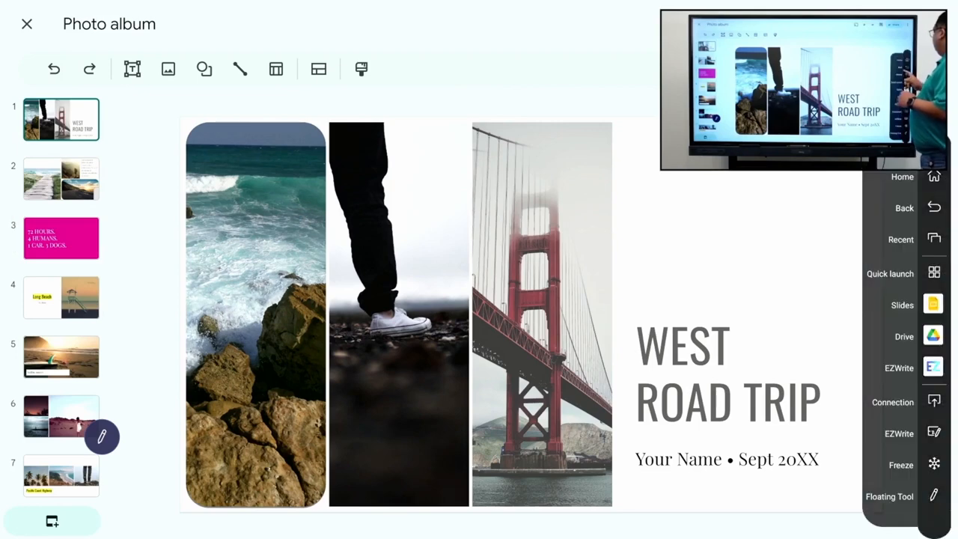
Step: Return home, launch Chrome, and get past its sign-in and sync prompts
left_click(902, 177)
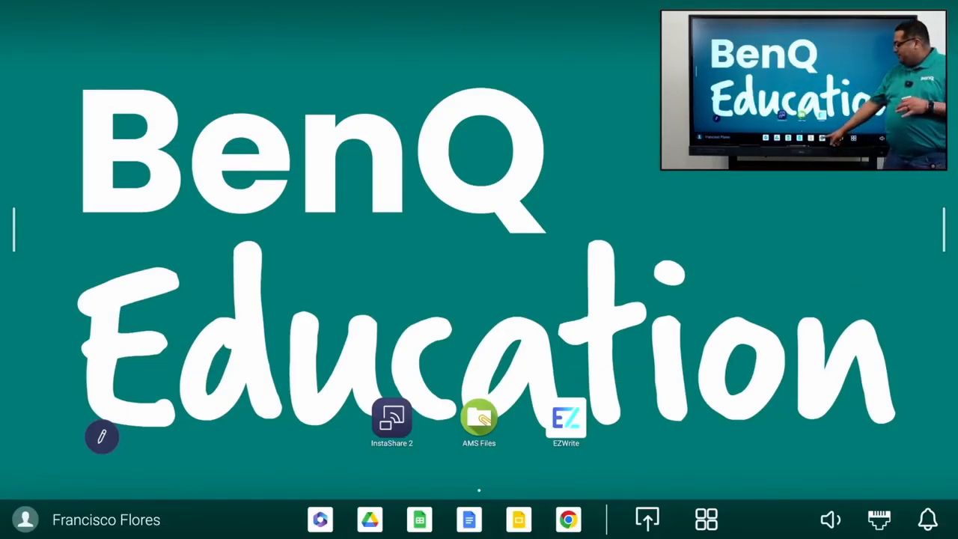
left_click(567, 519)
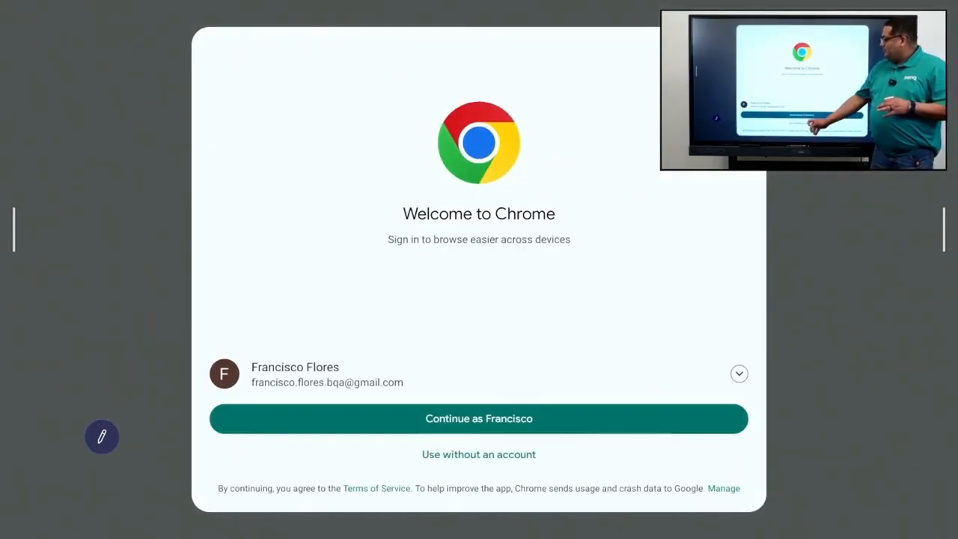
left_click(478, 419)
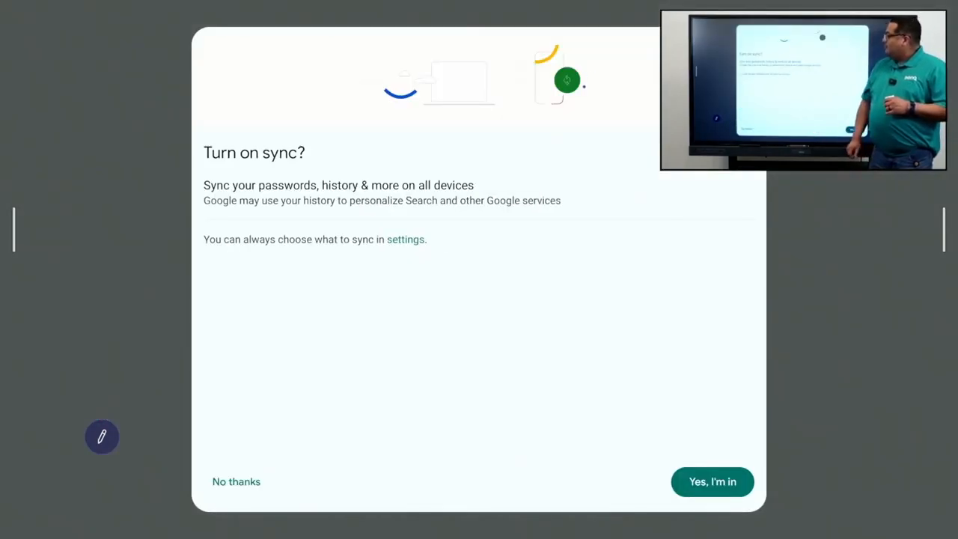
left_click(712, 481)
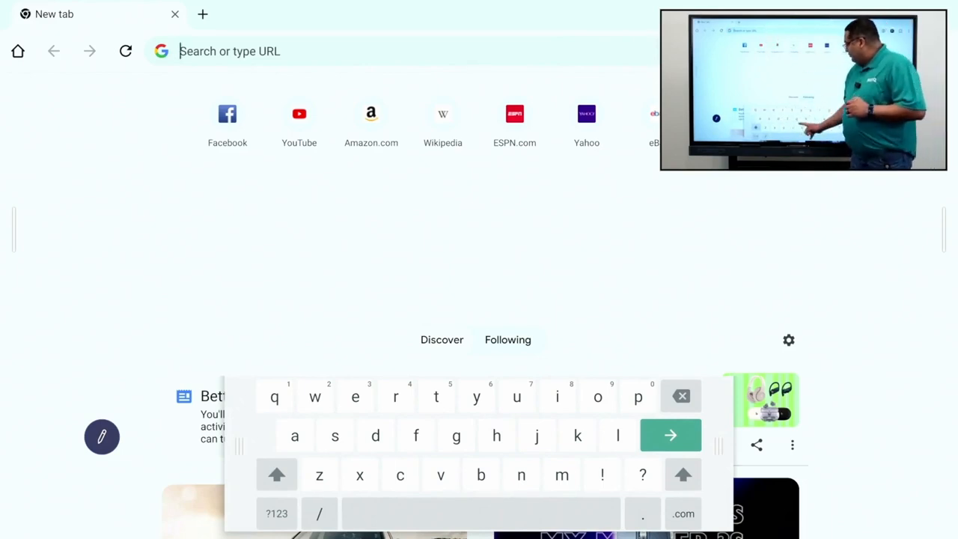
Step: Search Google for 'dogs' and scroll through the results
type("dogs")
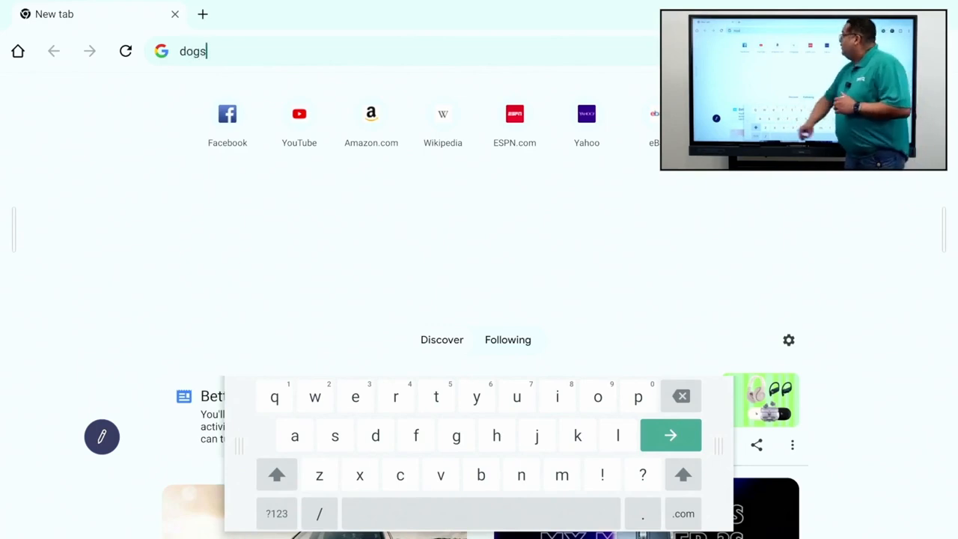
left_click(670, 434)
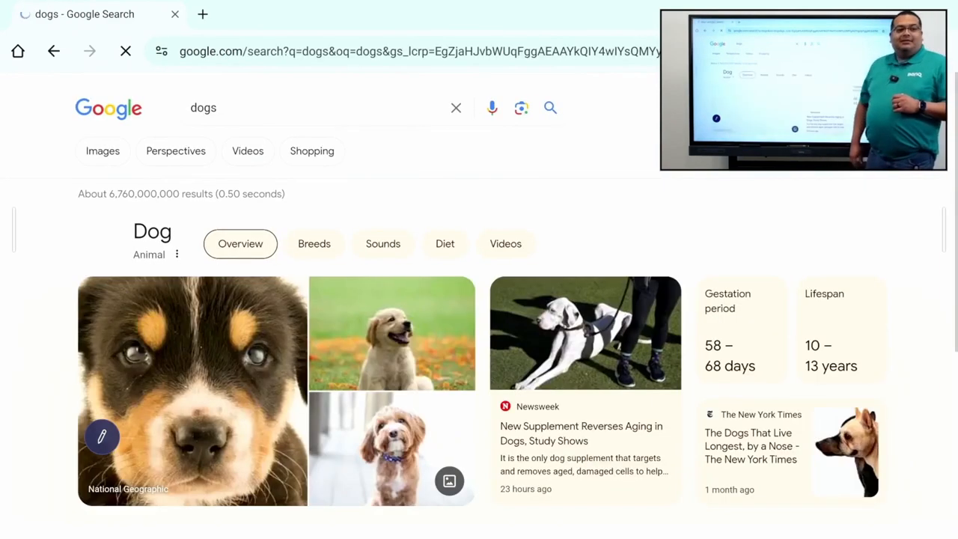
scroll("down", 3)
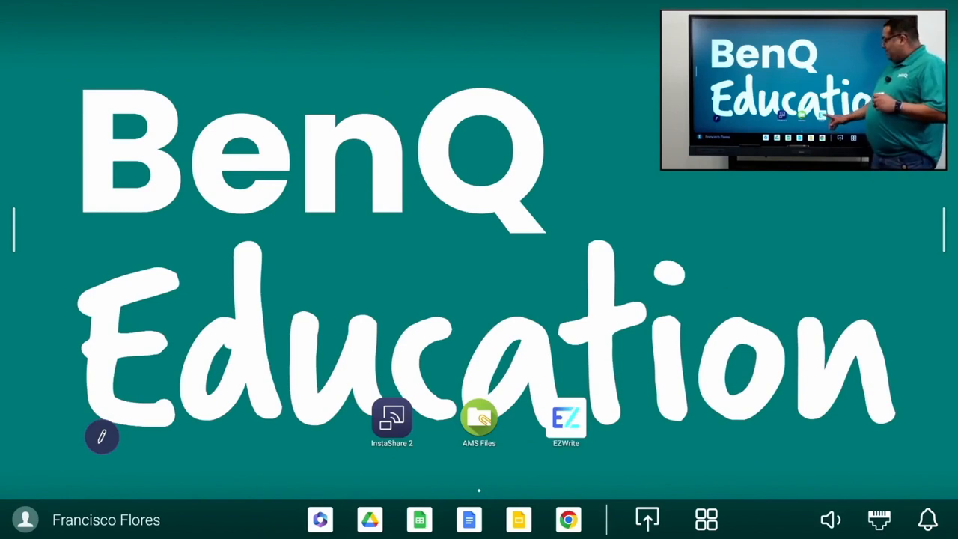
Step: Launch EZWrite, draw a small test pen stroke, and show the tools palette
left_click(565, 419)
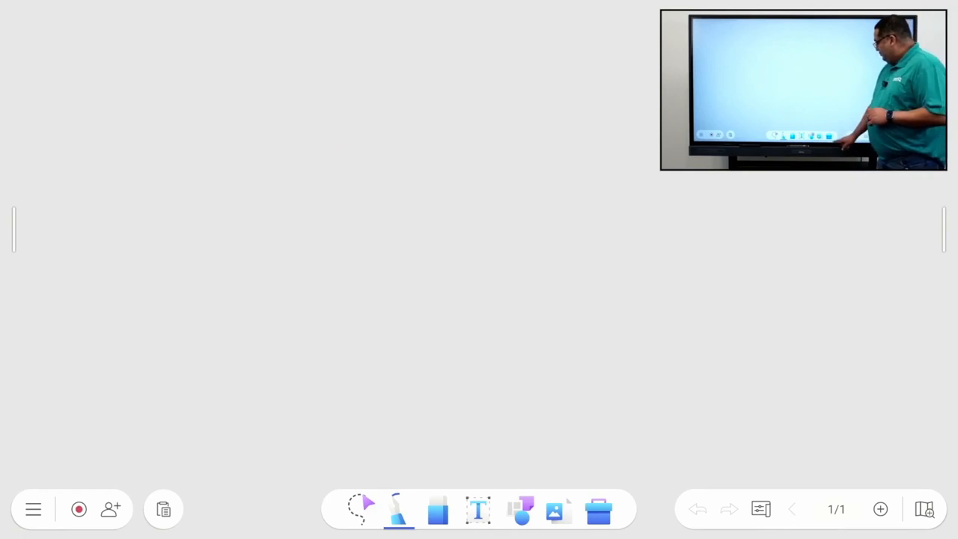
left_click(598, 510)
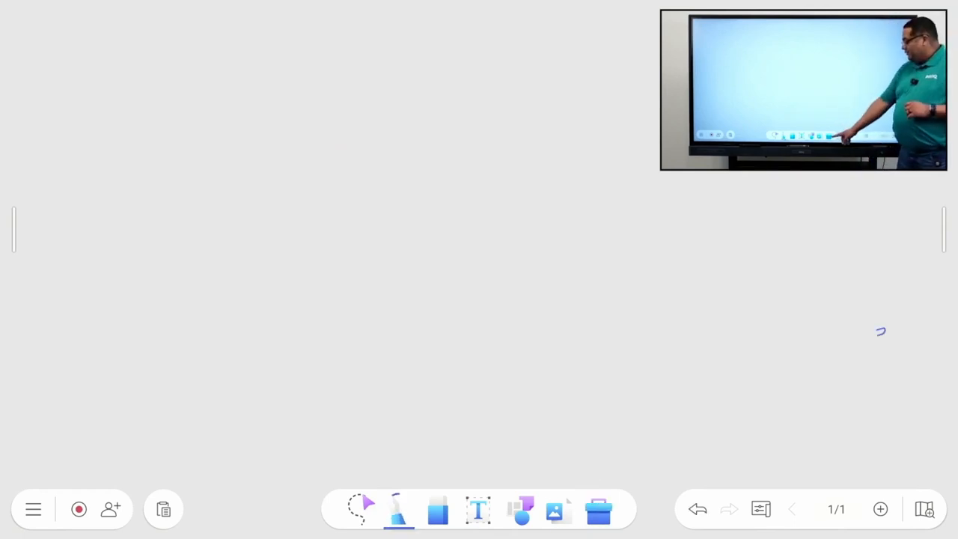
left_click(598, 510)
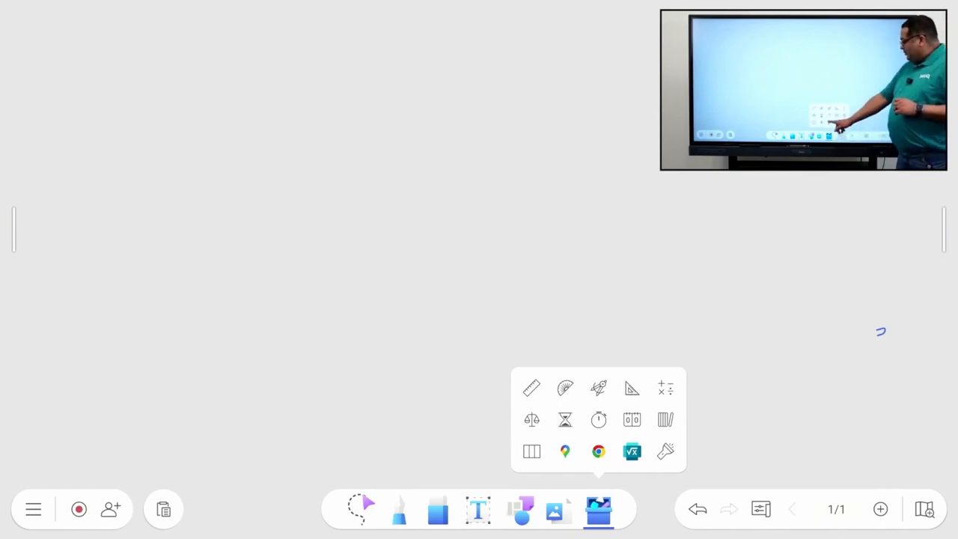
Step: Open Chrome in split view and place the curly-haired dog photo on the whiteboard
left_click(598, 451)
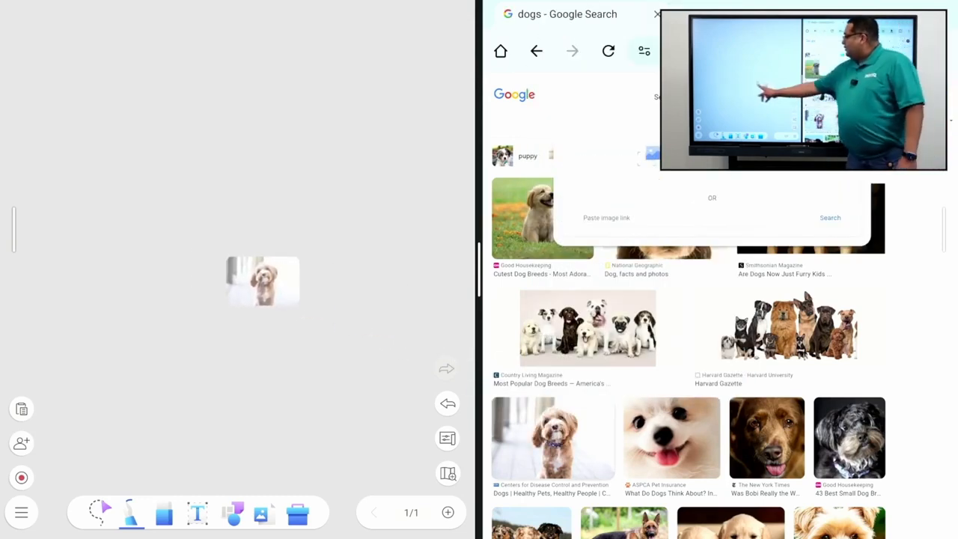
left_click(238, 280)
type("dog poem")
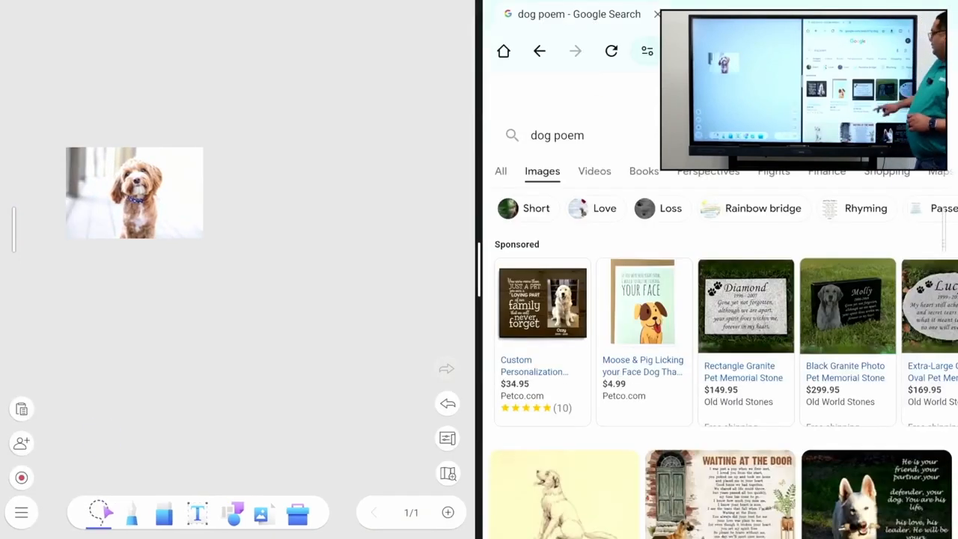
Step: Scroll the dog poem image results and drag the 'I Like Dogs' poster onto the board
scroll("down", 3)
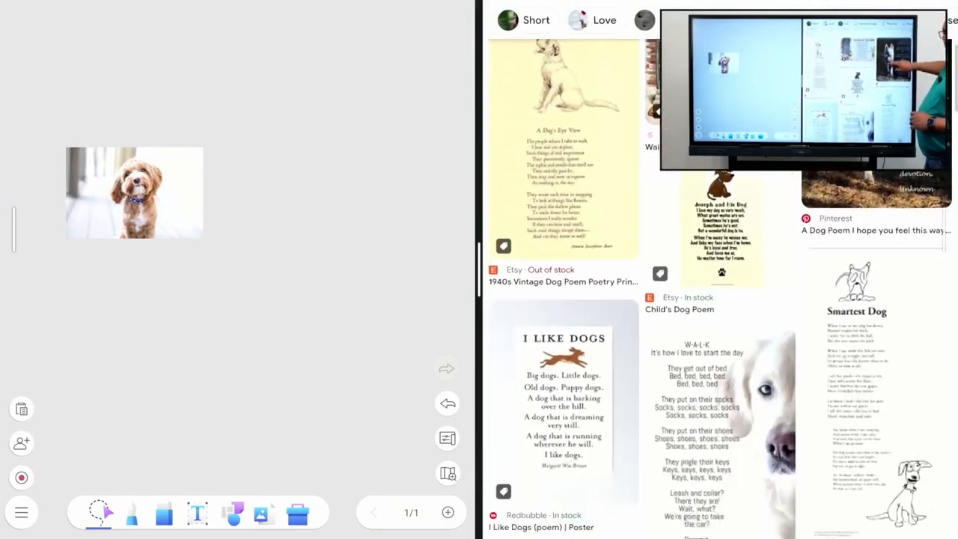
scroll("down", 3)
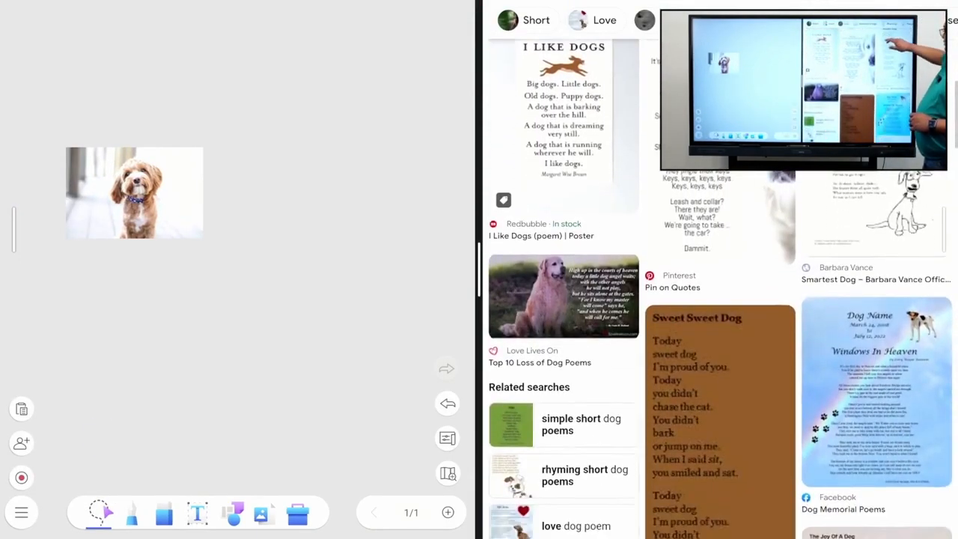
scroll("up", 3)
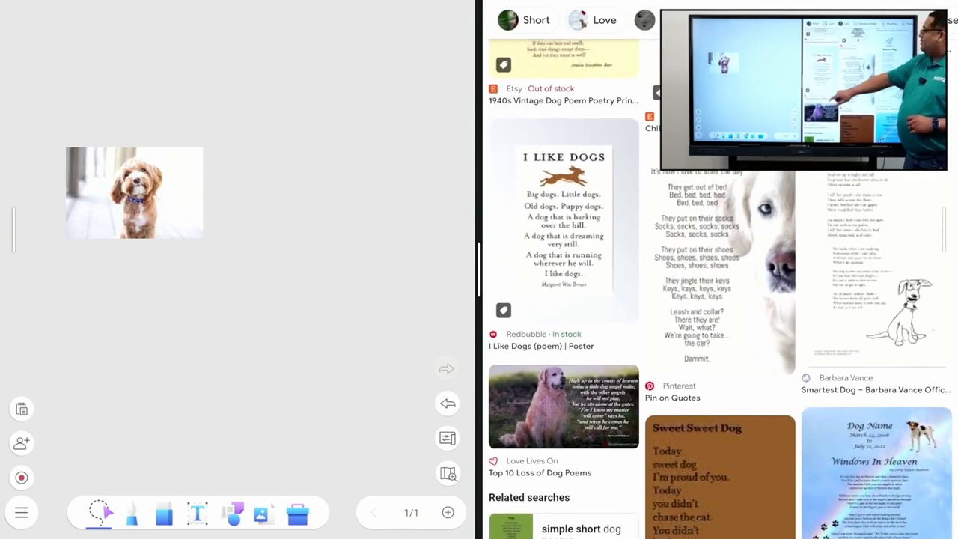
left_click(563, 217)
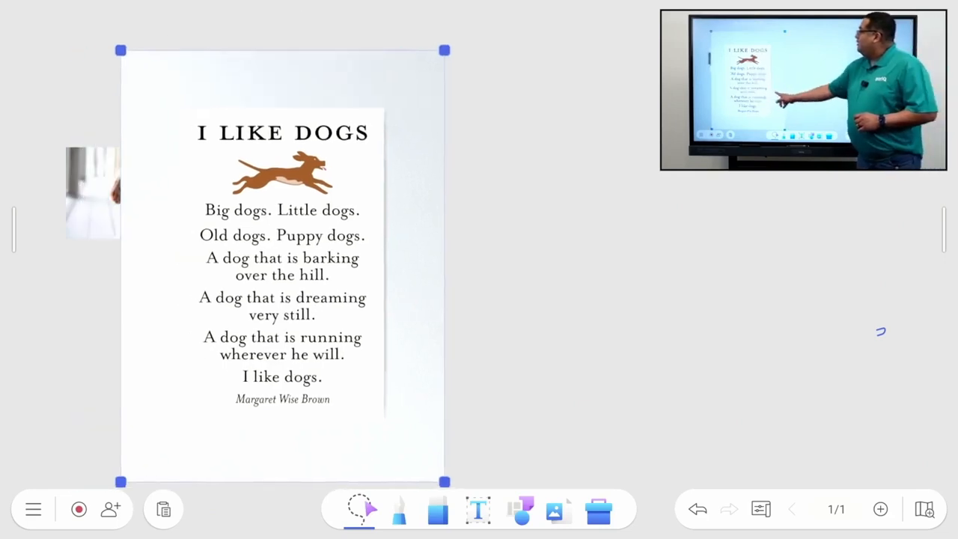
Step: Shrink the poem image rightward, then start and stop read-aloud of the recognized poem text
left_click_drag(282, 266, 417, 277)
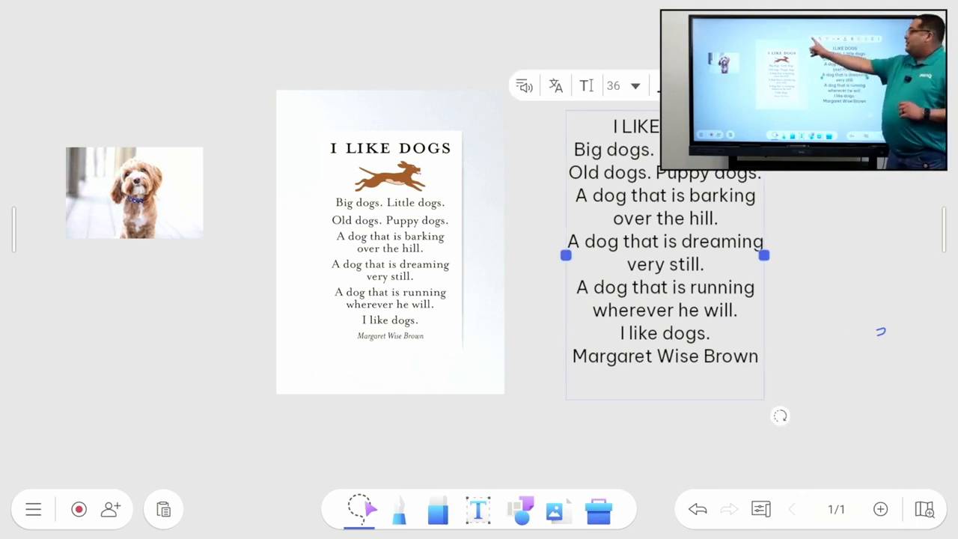
left_click(524, 85)
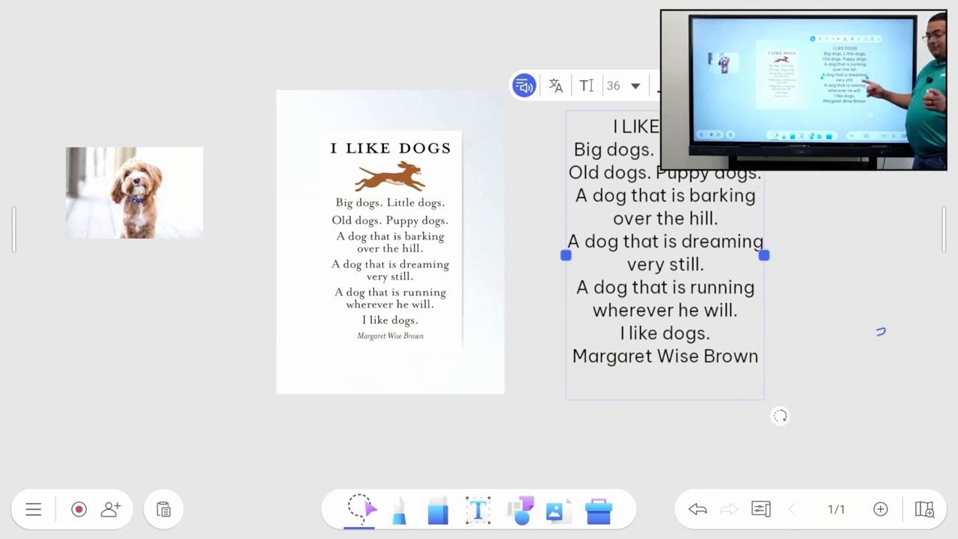
left_click(524, 85)
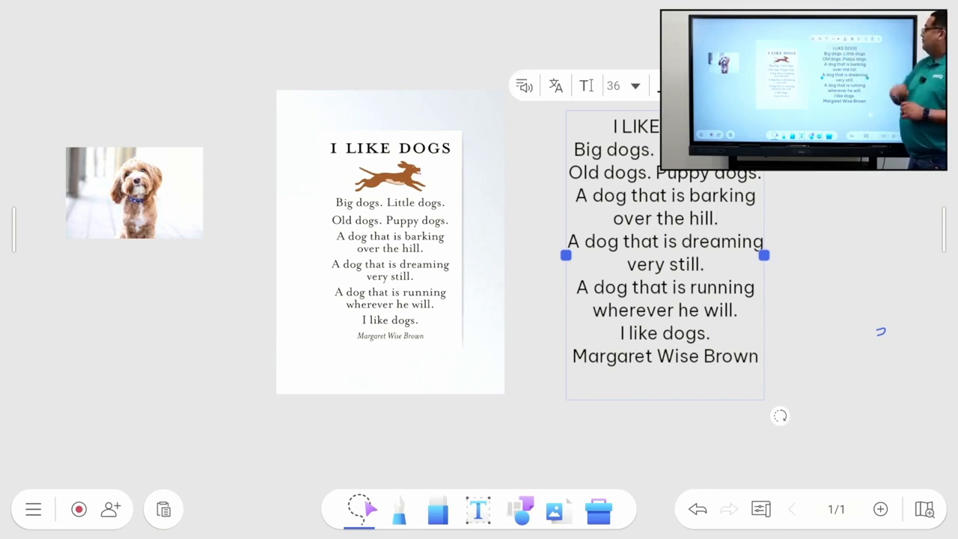